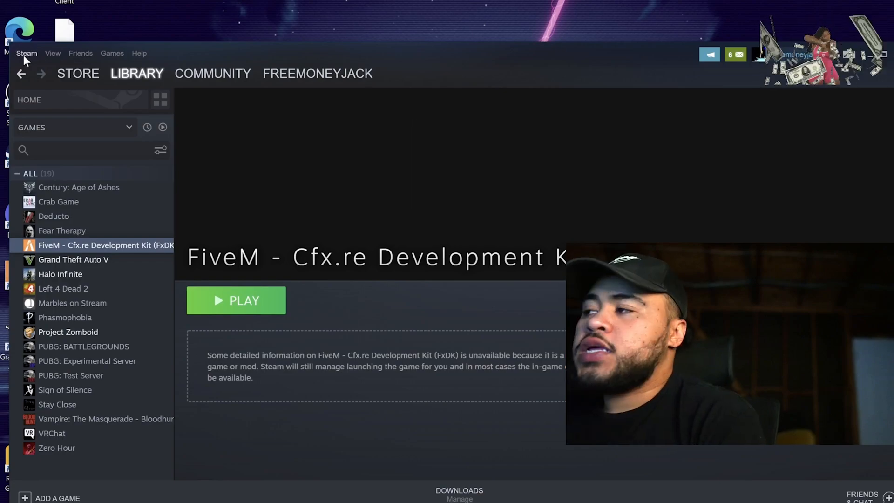
# Reach Steam's General Controller Settings, confirming PlayStation Configuration Support is enabled
pyautogui.click(26, 53)
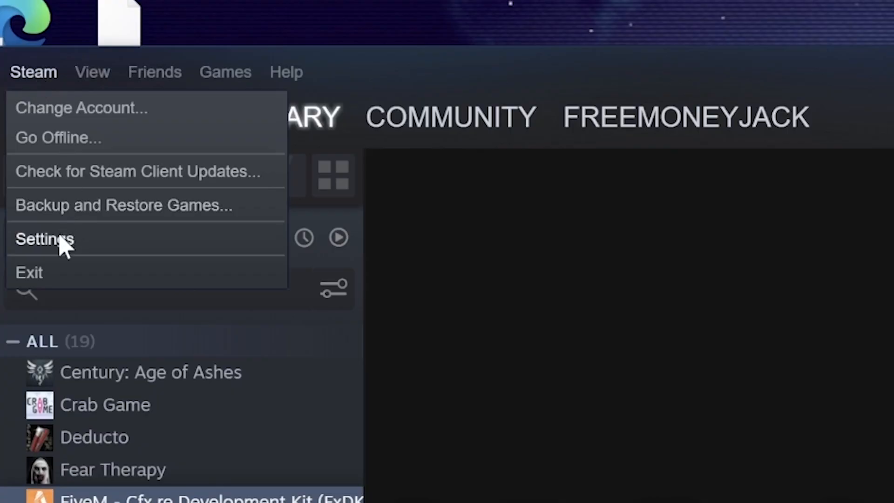
pyautogui.click(45, 239)
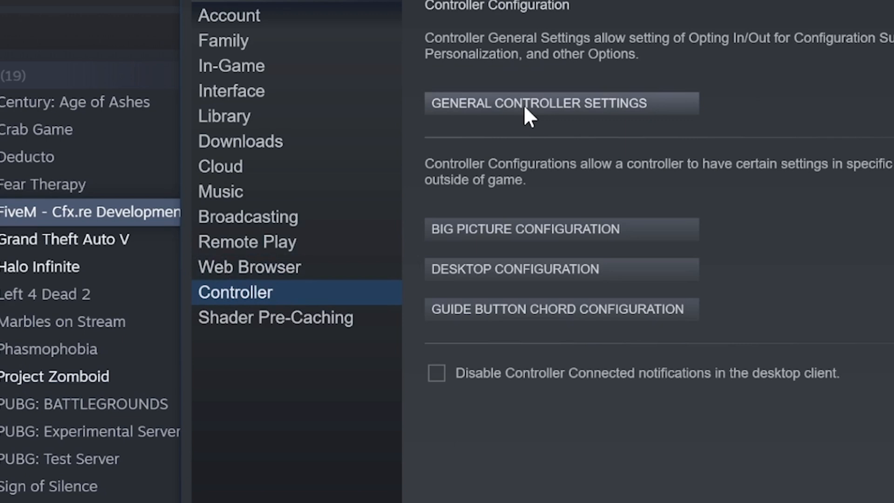
pyautogui.click(560, 103)
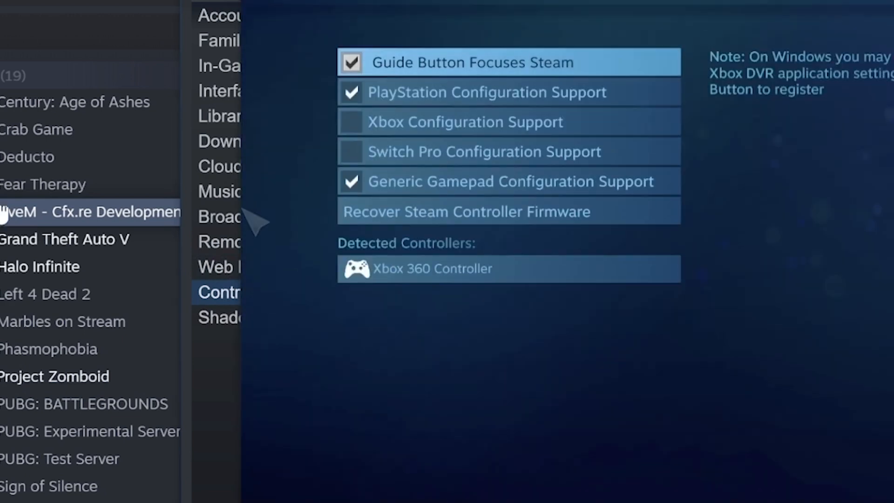
pyautogui.moveTo(425, 157)
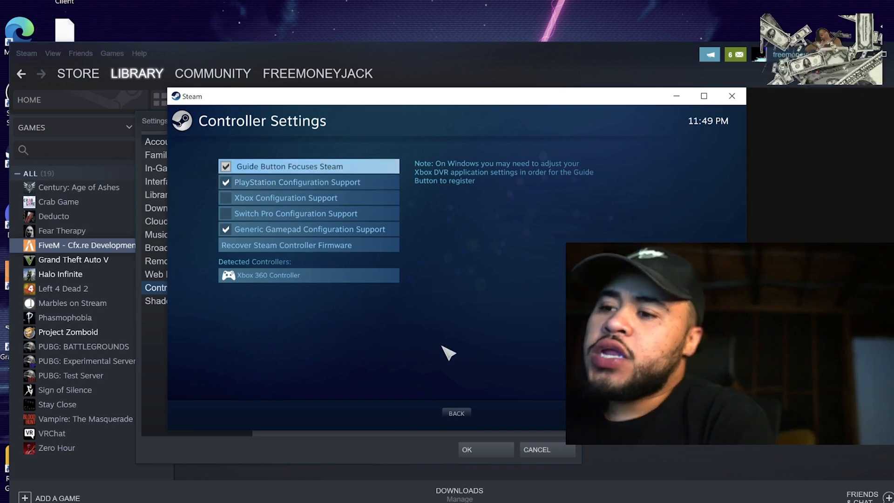
# Enter Big Picture mode and show the Xbox 360 controller's official configuration and button mappings
pyautogui.click(455, 413)
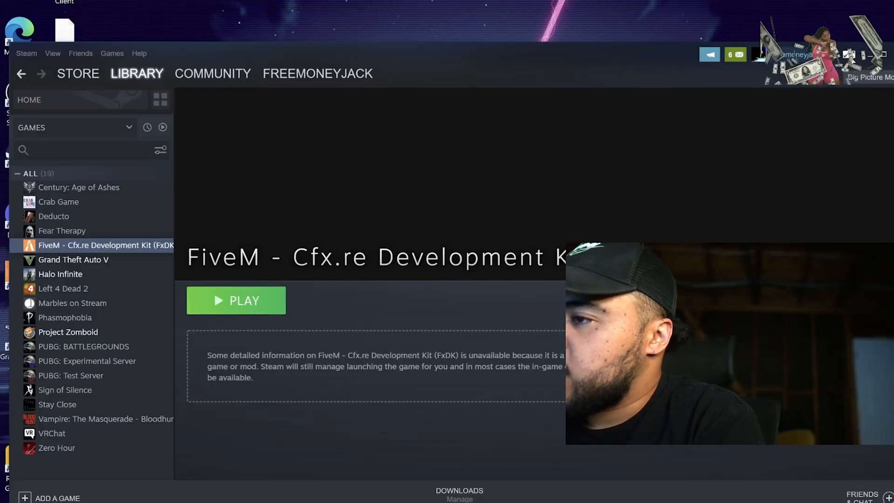
pyautogui.click(235, 300)
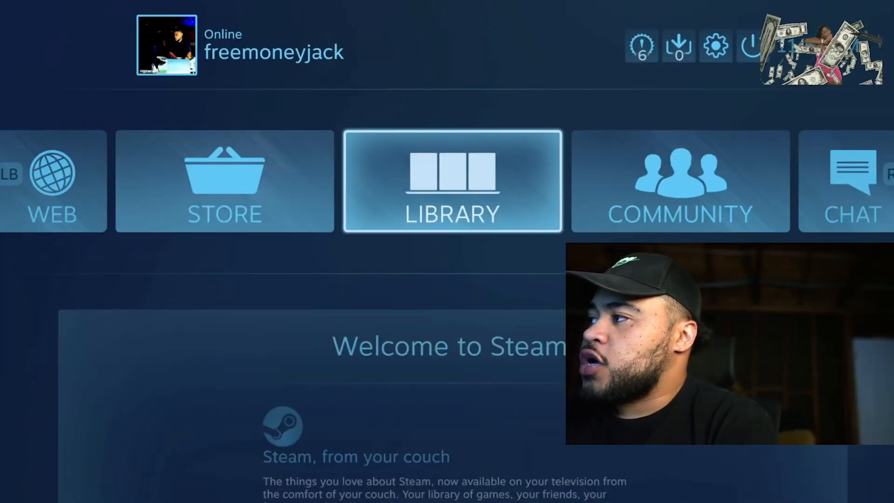
pyautogui.click(679, 180)
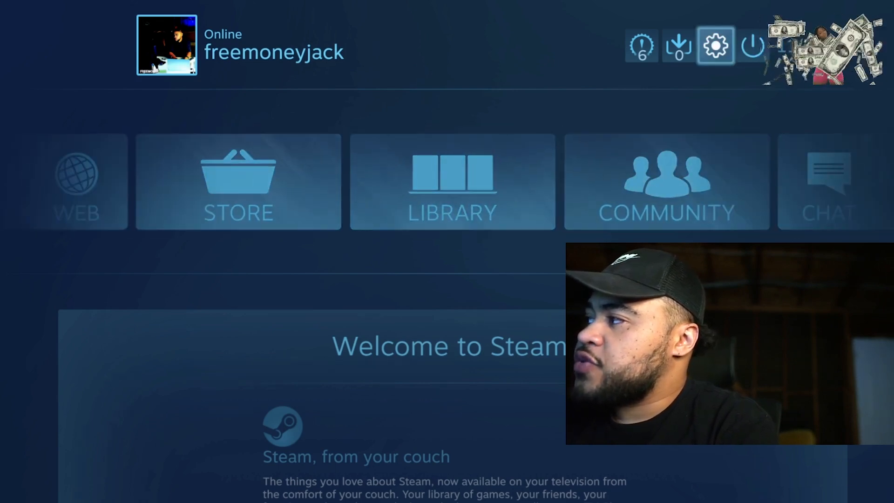
pyautogui.click(716, 45)
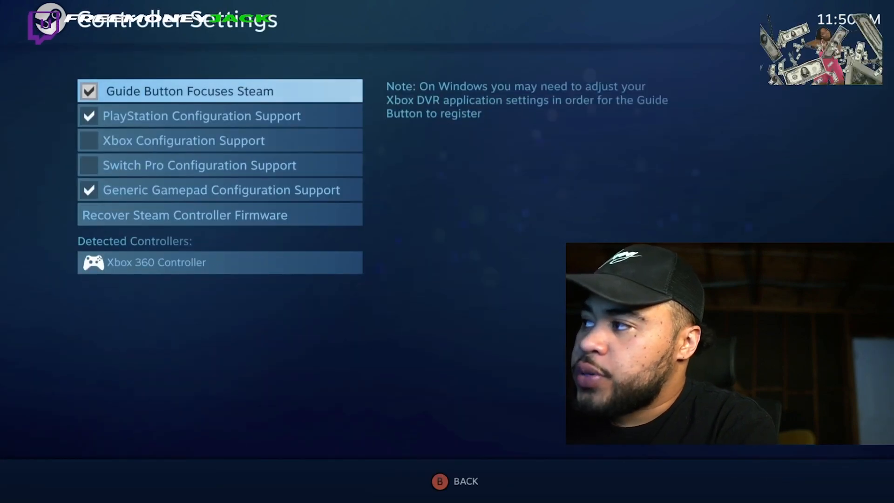
pyautogui.press('b')
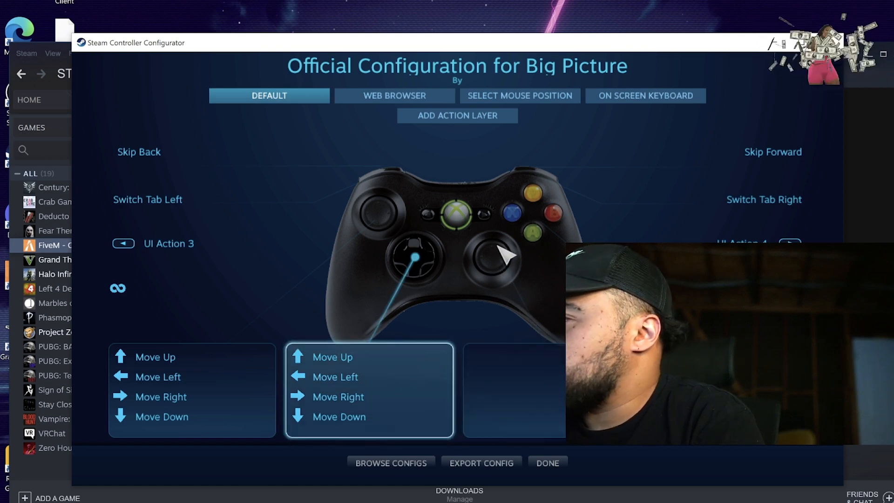
pyautogui.moveTo(758, 170)
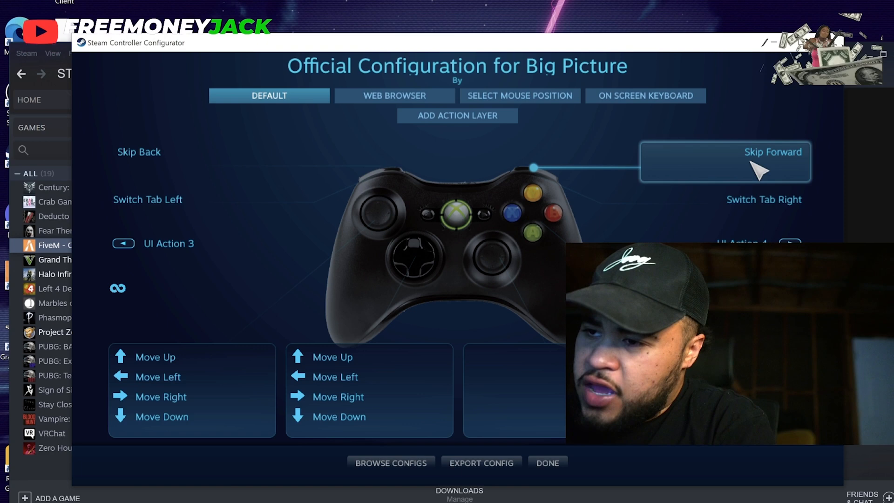
pyautogui.moveTo(744, 193)
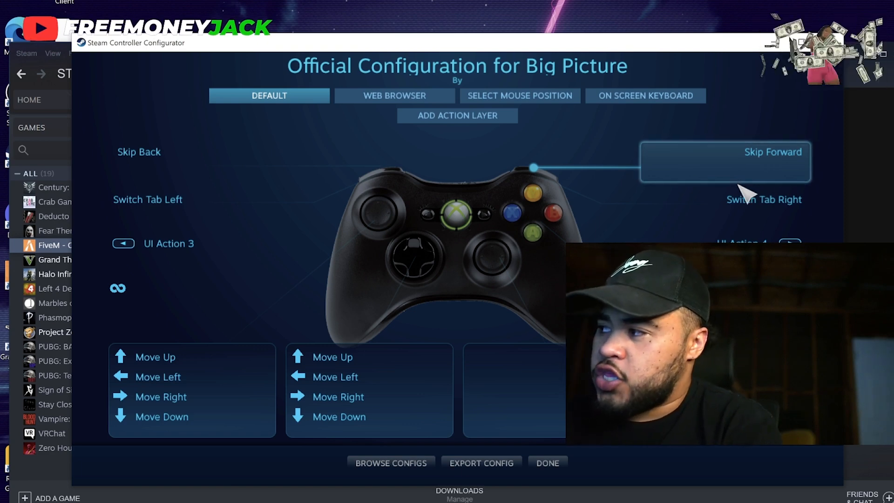
pyautogui.moveTo(673, 215)
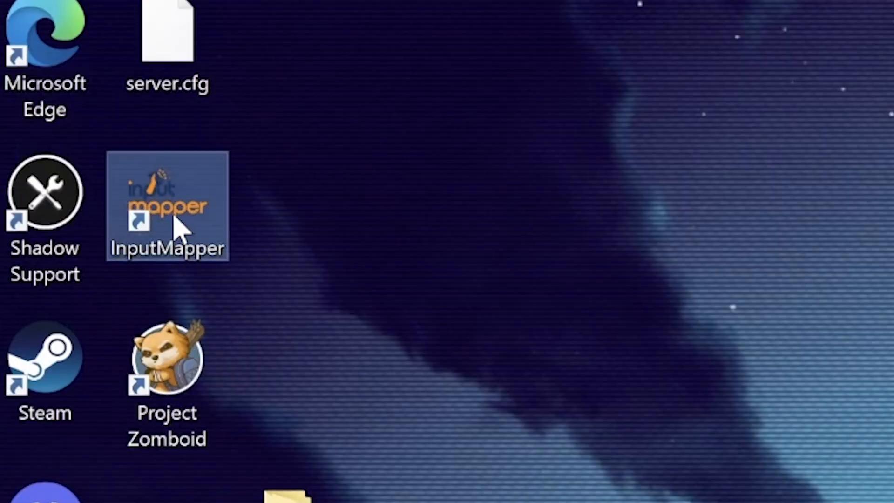
# Launch InputMapper from its desktop shortcut
pyautogui.doubleClick(167, 205)
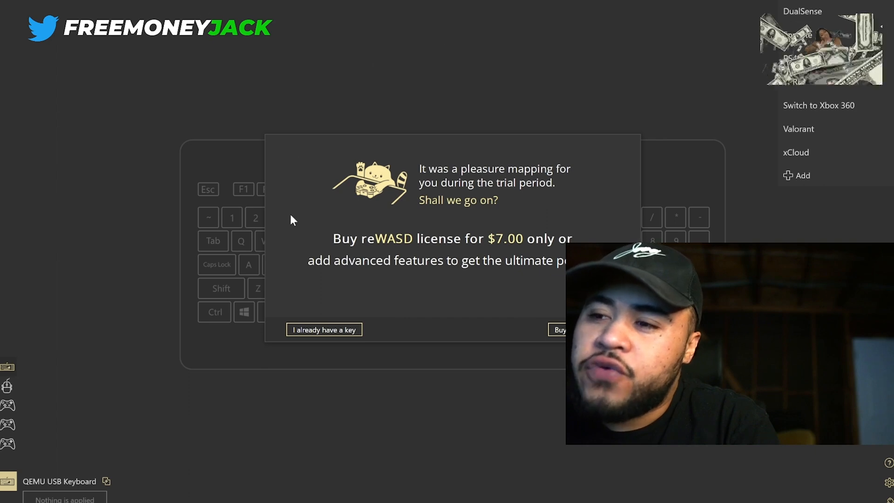
pyautogui.moveTo(239, 260)
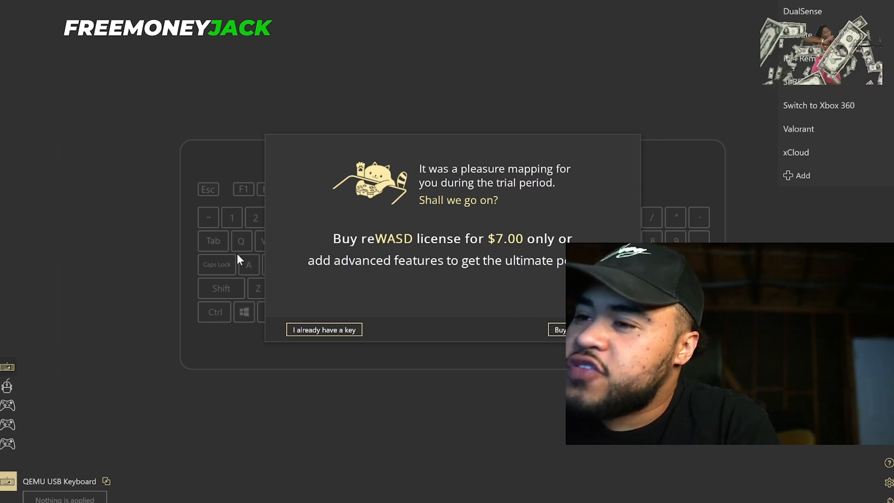
pyautogui.moveTo(525, 38)
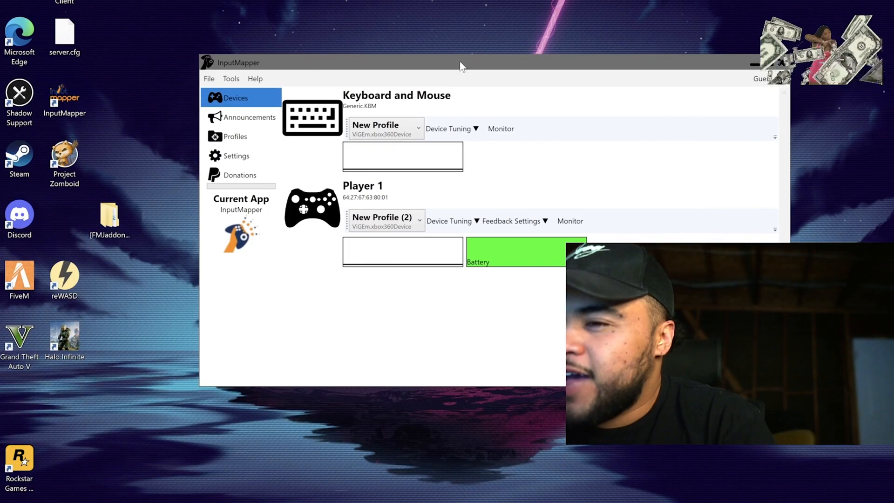
pyautogui.moveTo(322, 214)
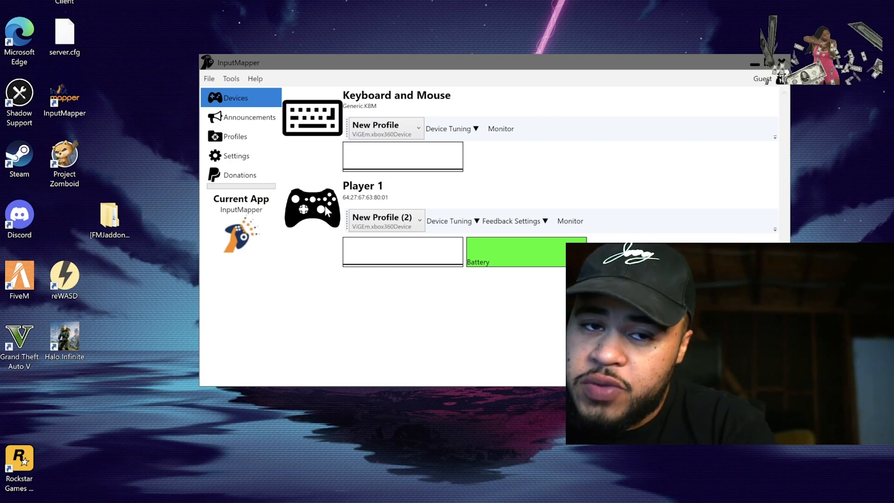
pyautogui.moveTo(324, 257)
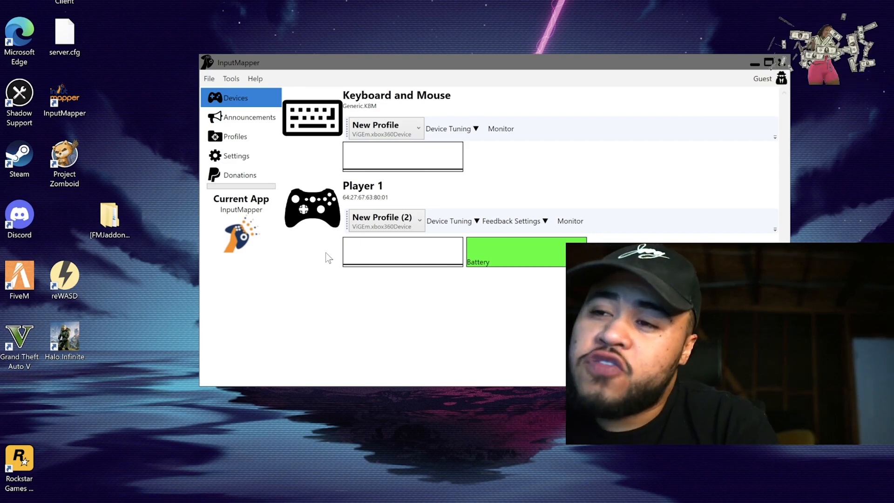
pyautogui.moveTo(314, 265)
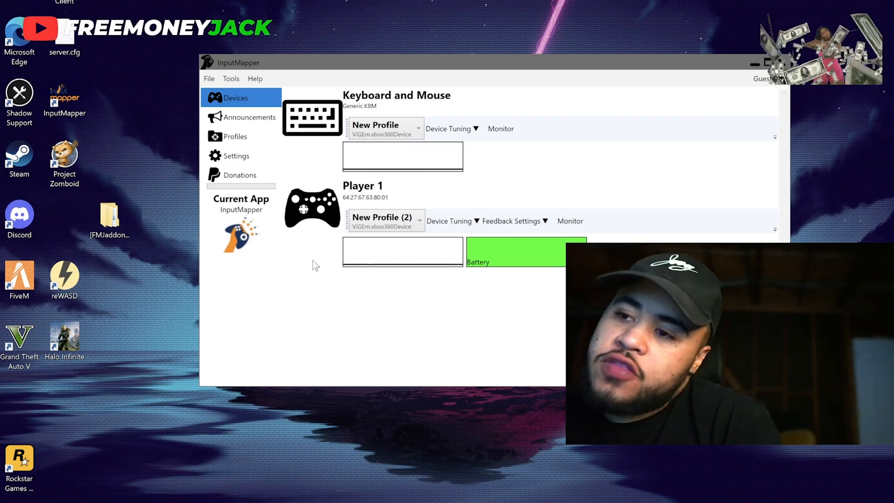